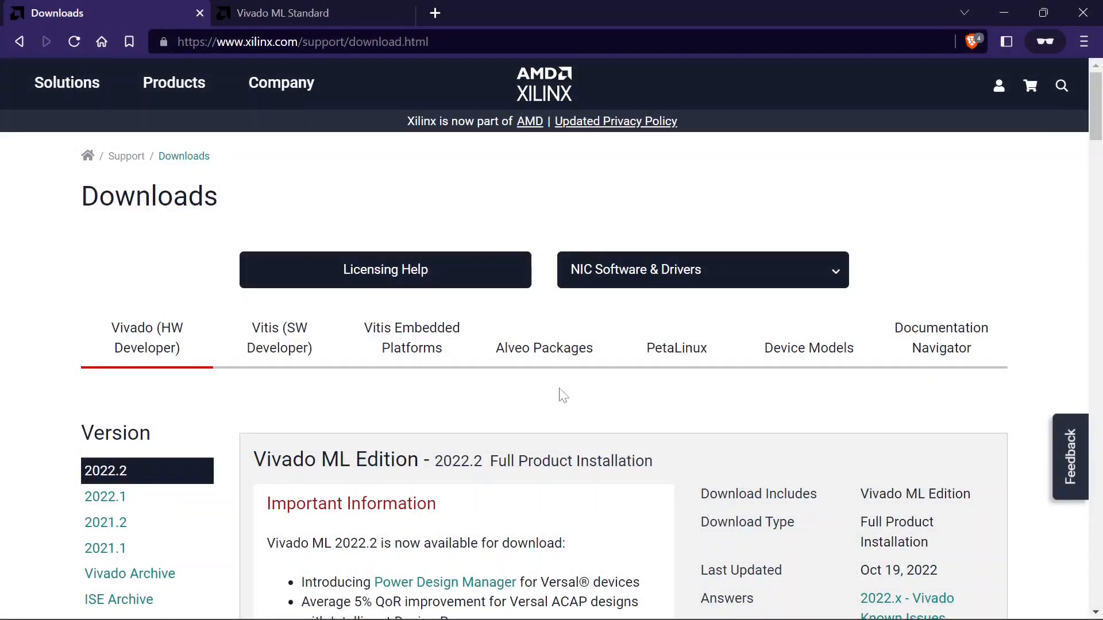
# Step: Download the Xilinx Unified Installer 2022.2 Windows Self Extracting Web Installer from the Downloads page
pyautogui.scroll(-3)
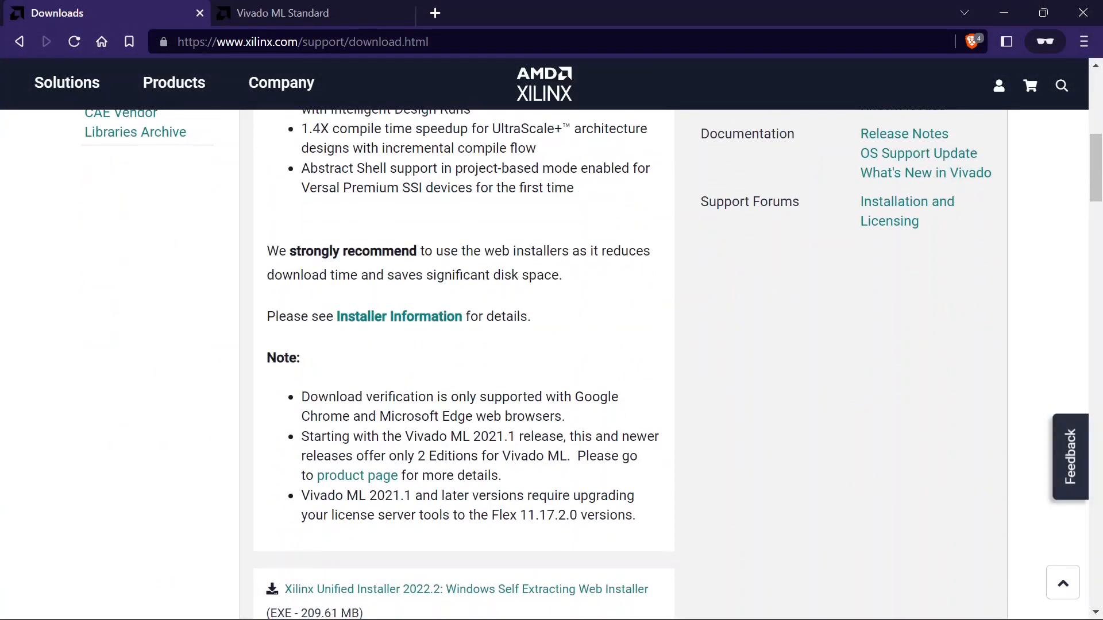
pyautogui.scroll(-3)
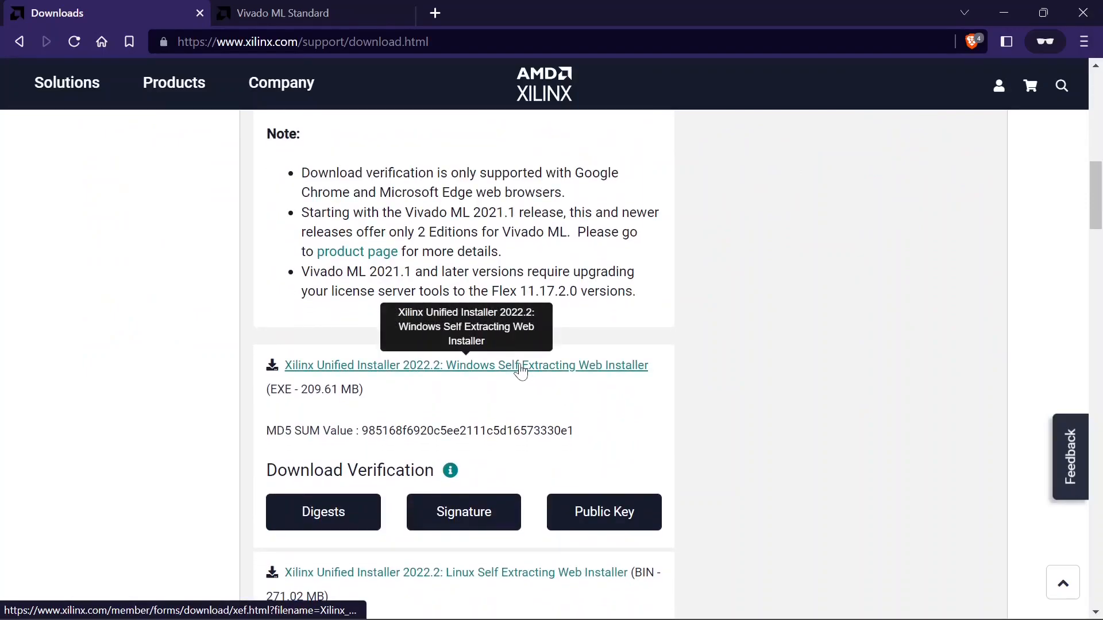
pyautogui.click(466, 365)
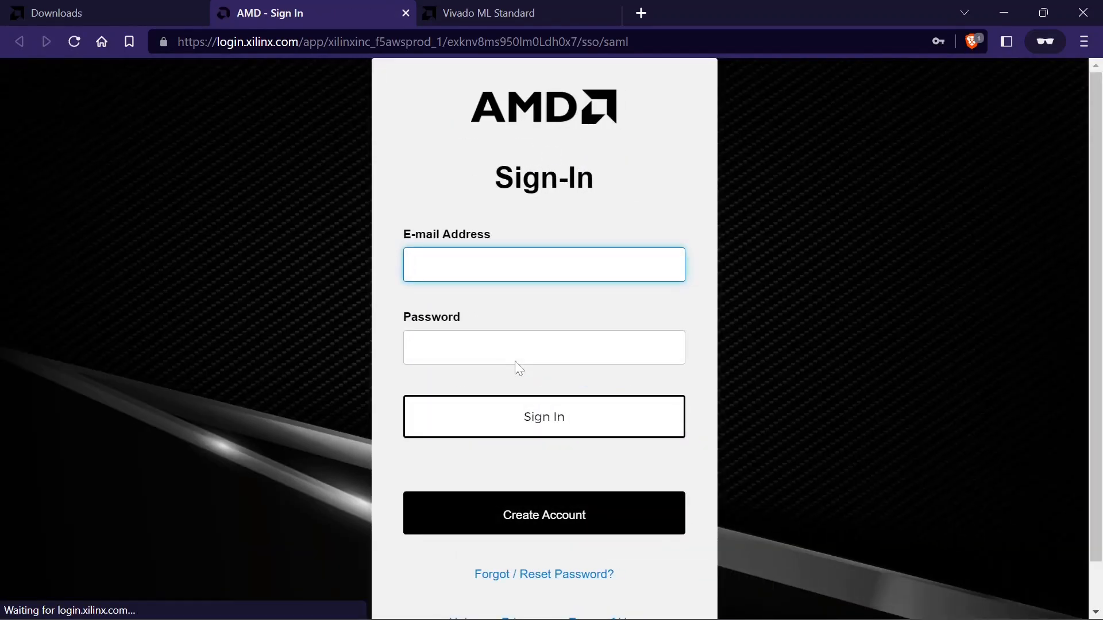
# Step: Sign in to the AMD account with your e-mail address and password
pyautogui.click(543, 264)
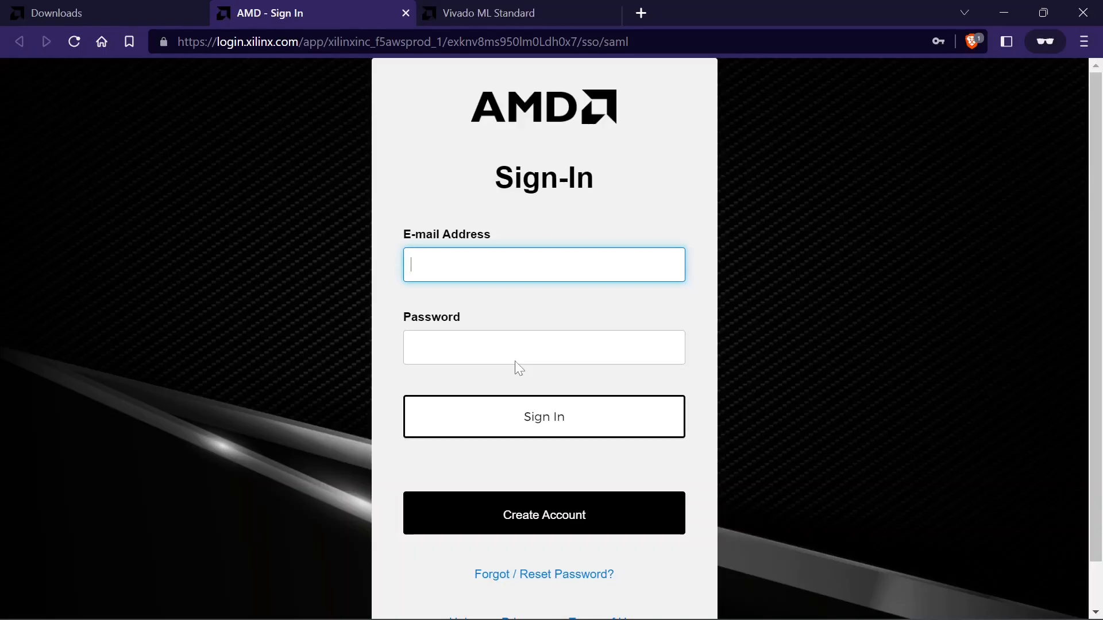
pyautogui.click(543, 416)
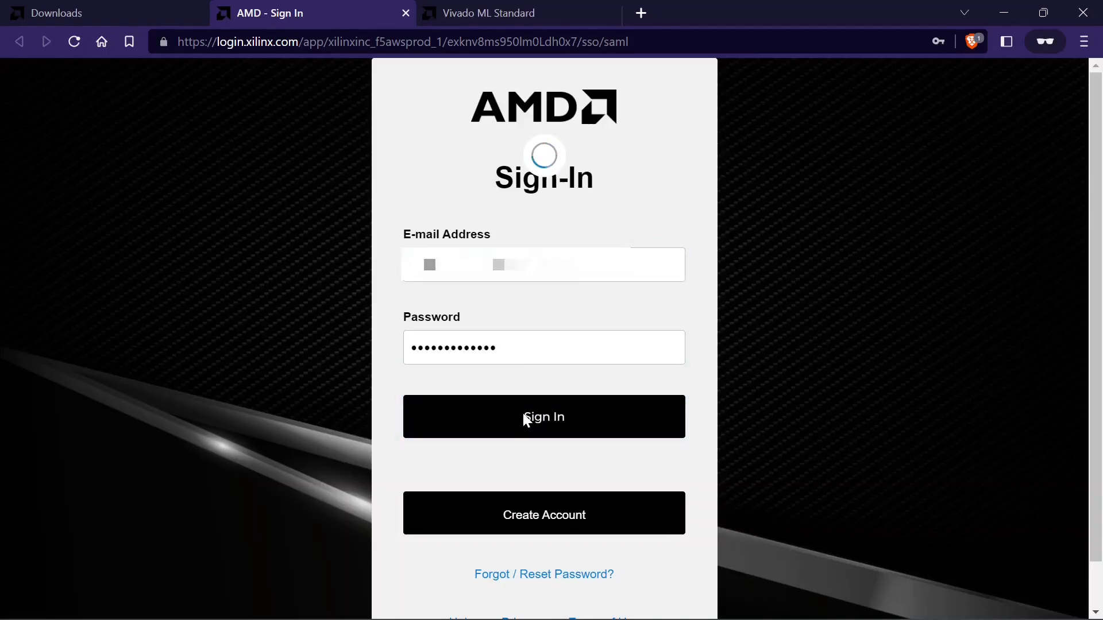
pyautogui.click(543, 416)
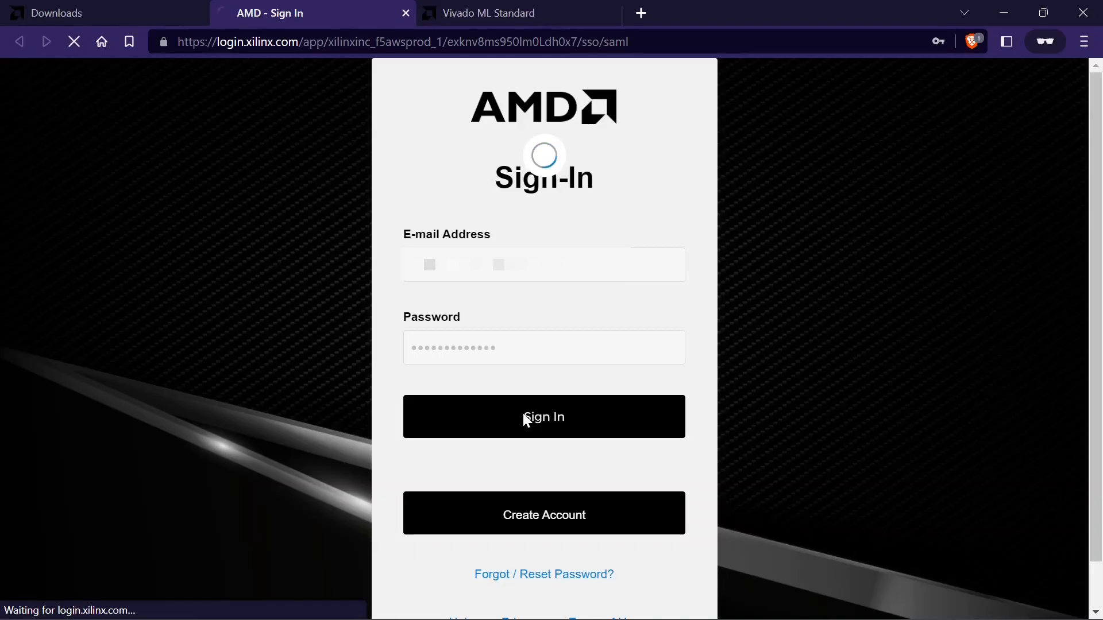
pyautogui.click(543, 416)
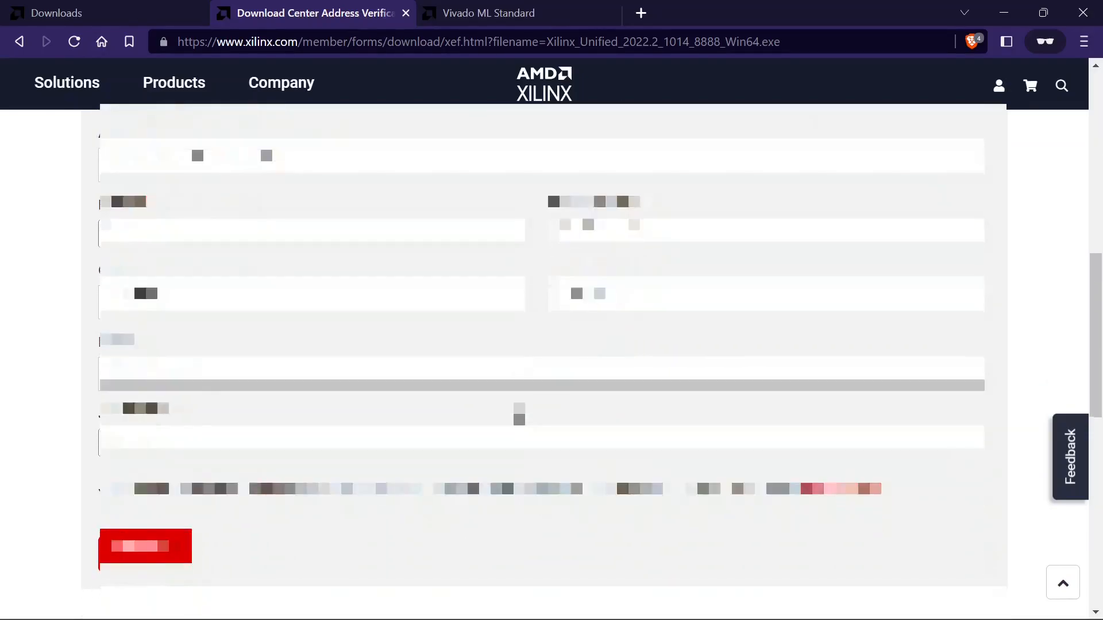
# Step: Submit the address verification form to download the installer, then launch it
pyautogui.scroll(-3)
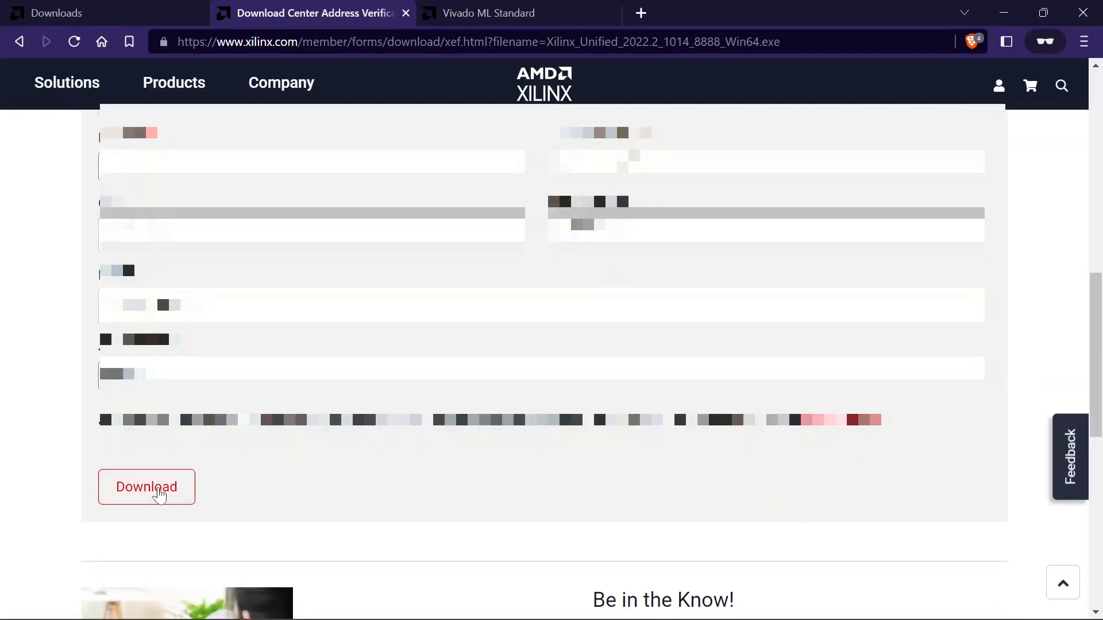
pyautogui.click(147, 487)
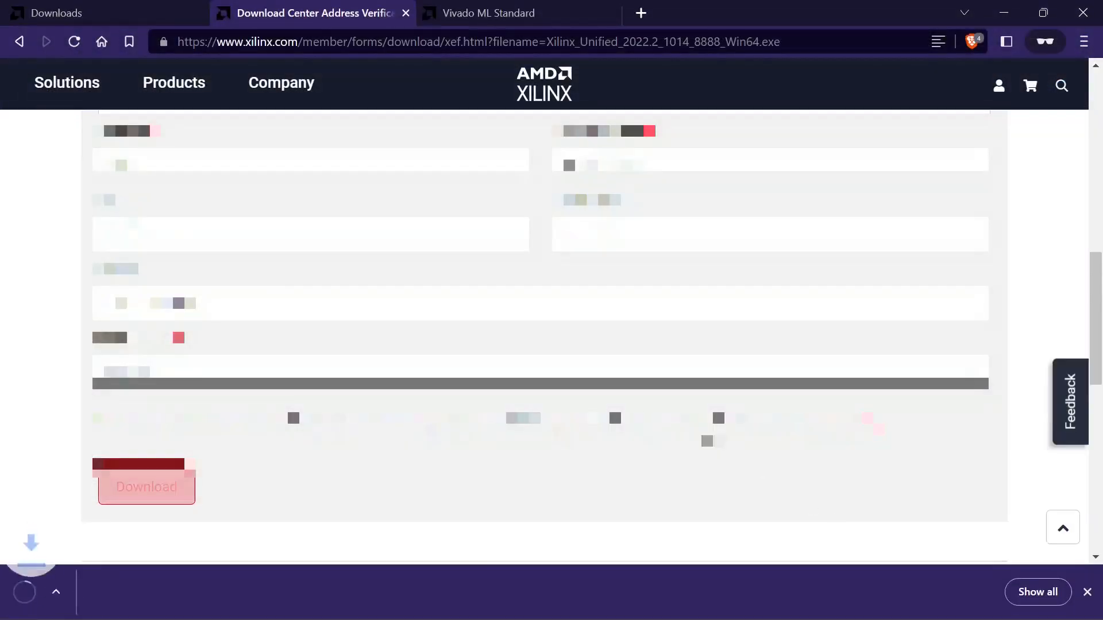
pyautogui.click(146, 487)
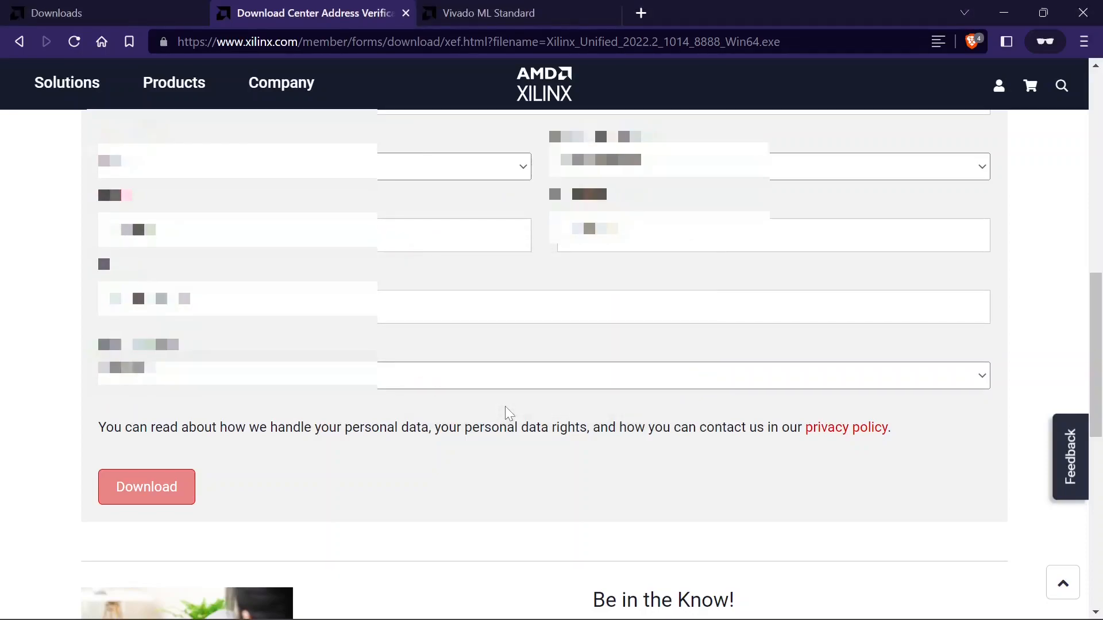
pyautogui.click(146, 487)
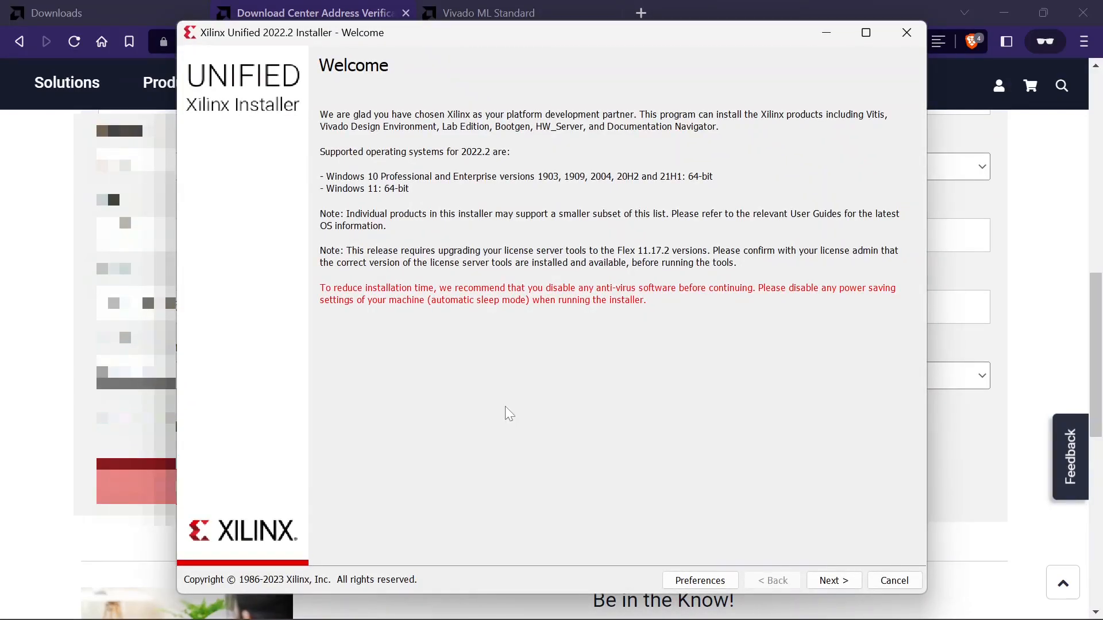
pyautogui.moveTo(604, 452)
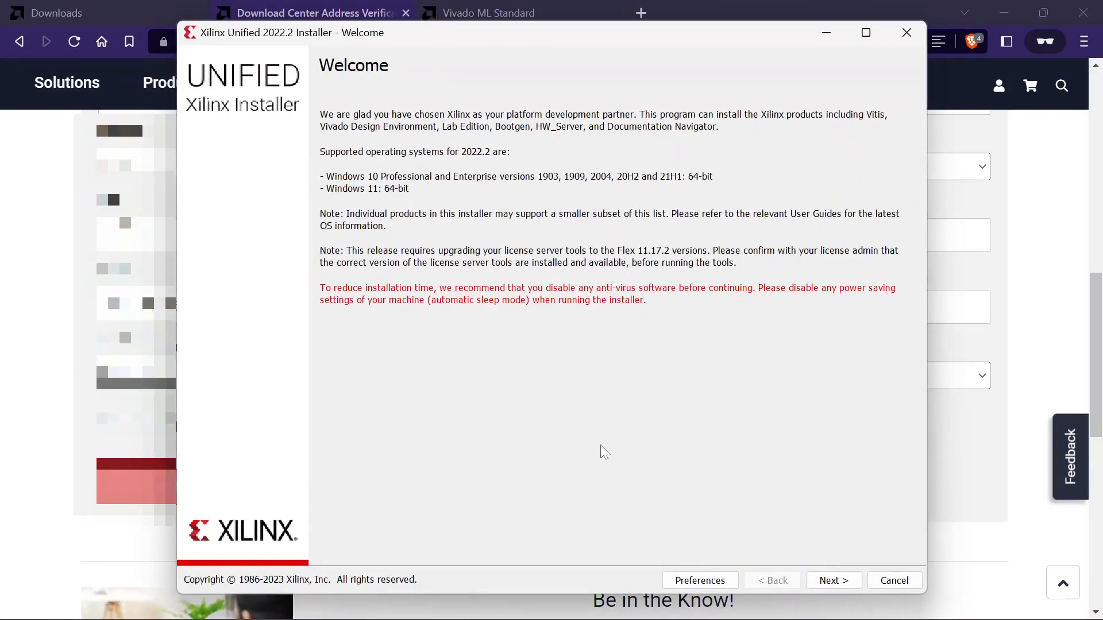
# Step: Authenticate with your Xilinx e-mail and password, keeping Download and Install selected
pyautogui.click(834, 580)
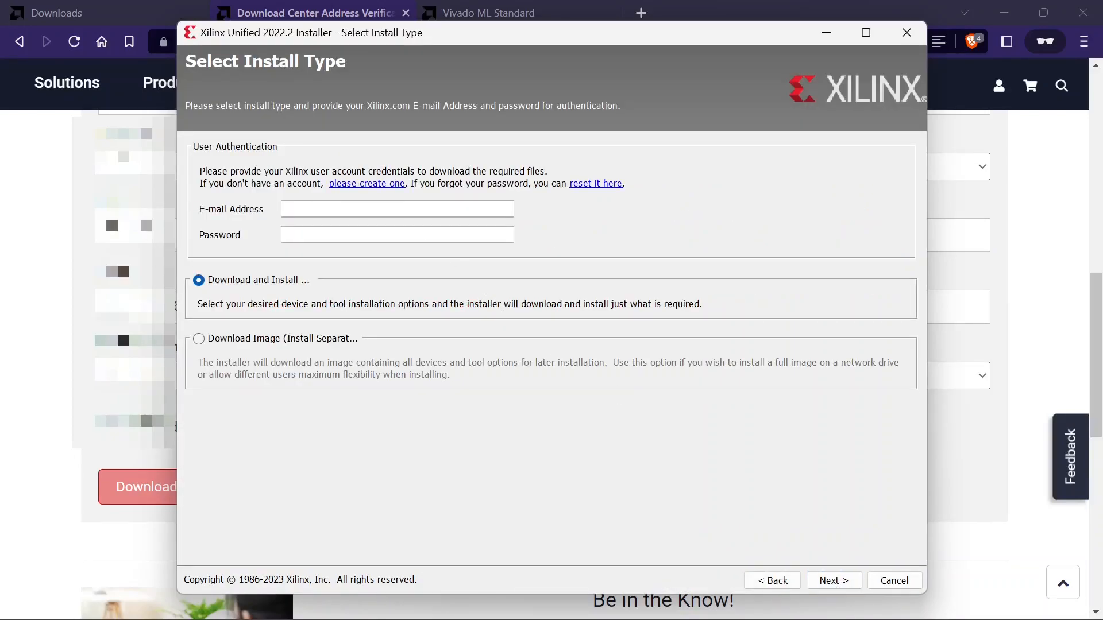
pyautogui.click(397, 208)
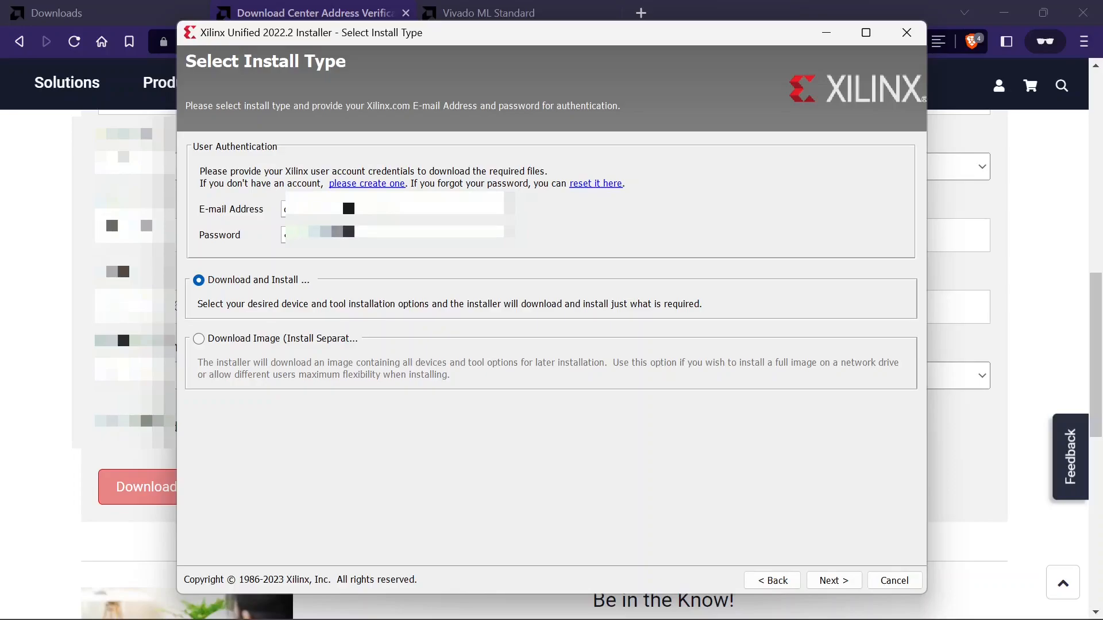
pyautogui.click(834, 580)
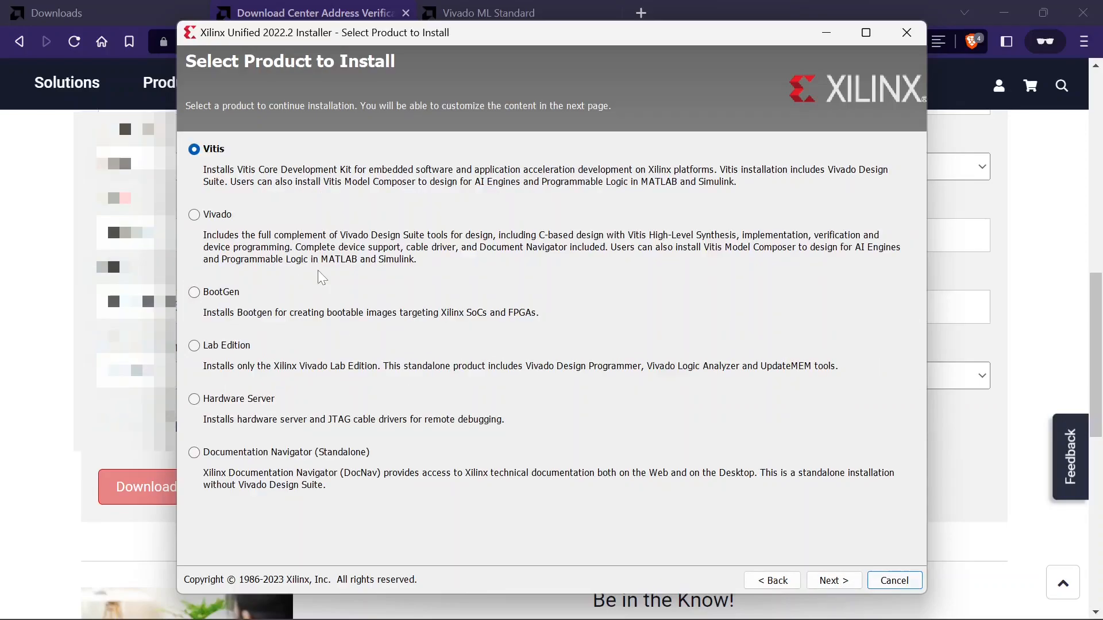
pyautogui.moveTo(243, 268)
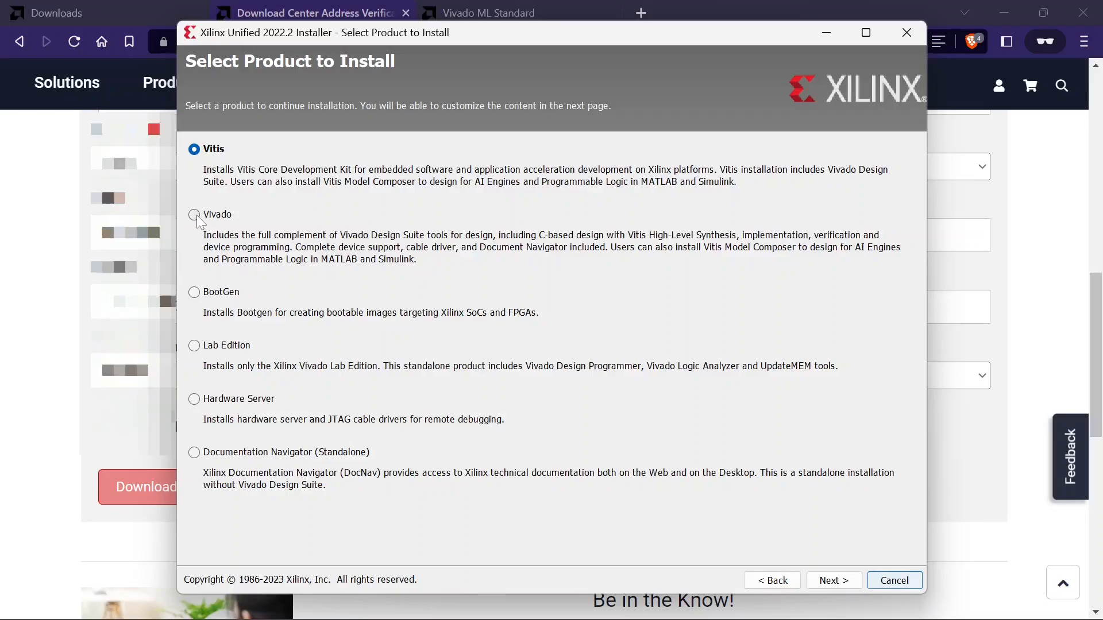
# Step: Select Vivado as the product to install and continue
pyautogui.click(194, 214)
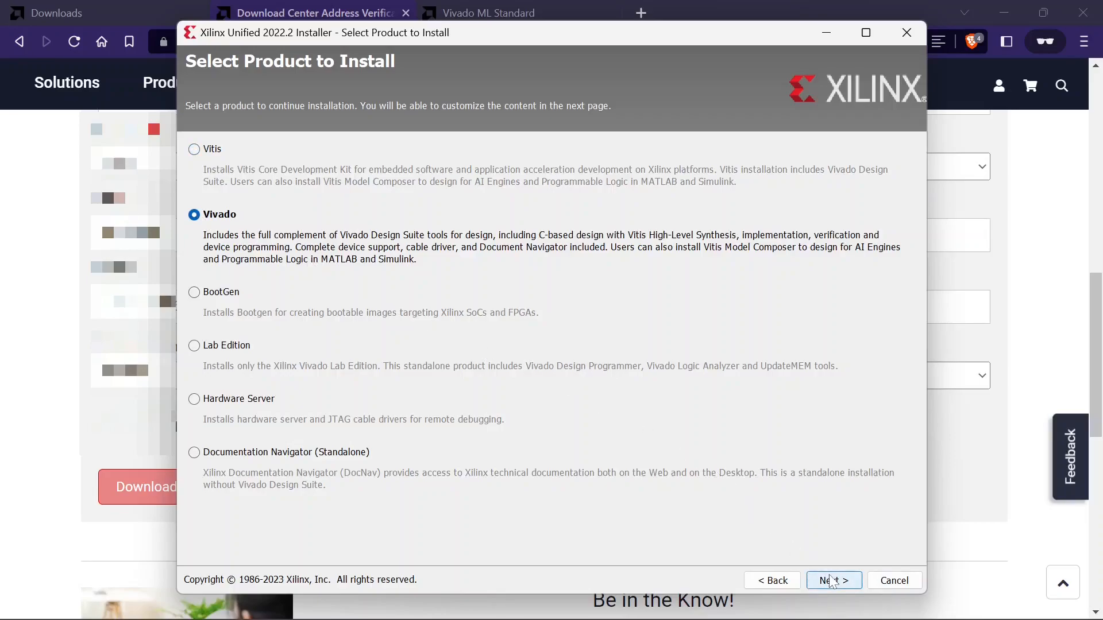
pyautogui.click(834, 580)
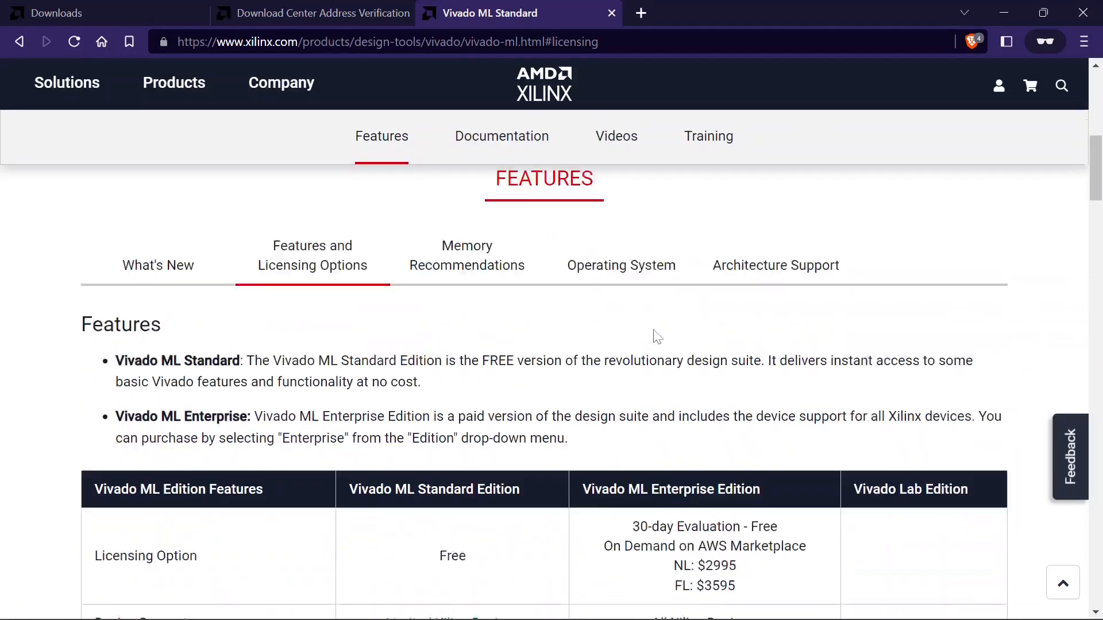
# Step: Review the Architecture Support table comparing Standard and Enterprise device coverage
pyautogui.scroll(-3)
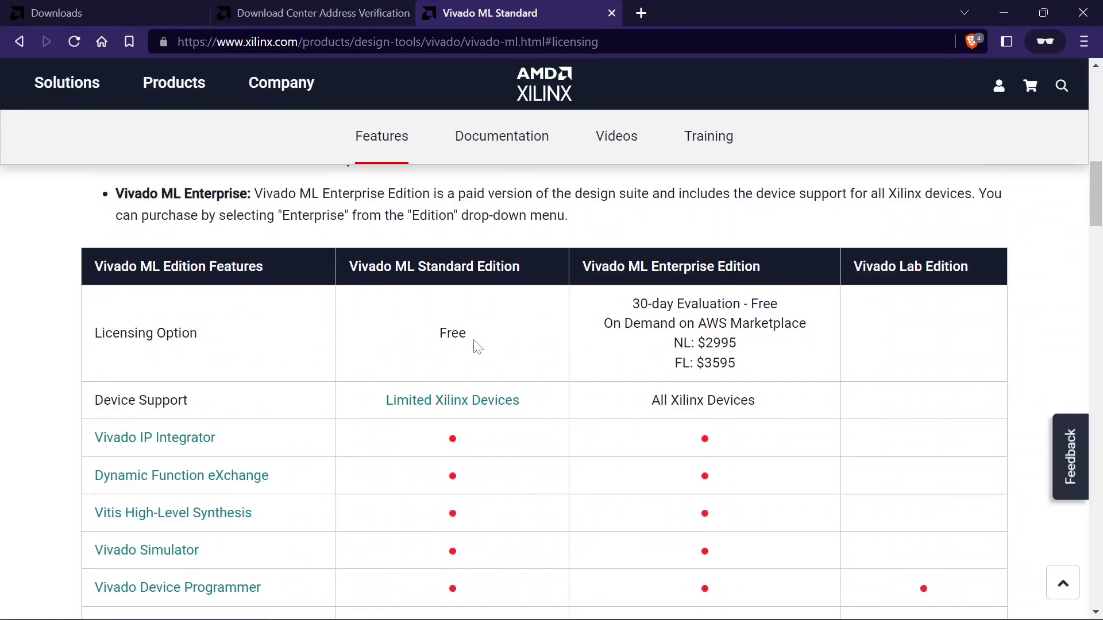
pyautogui.moveTo(667, 363)
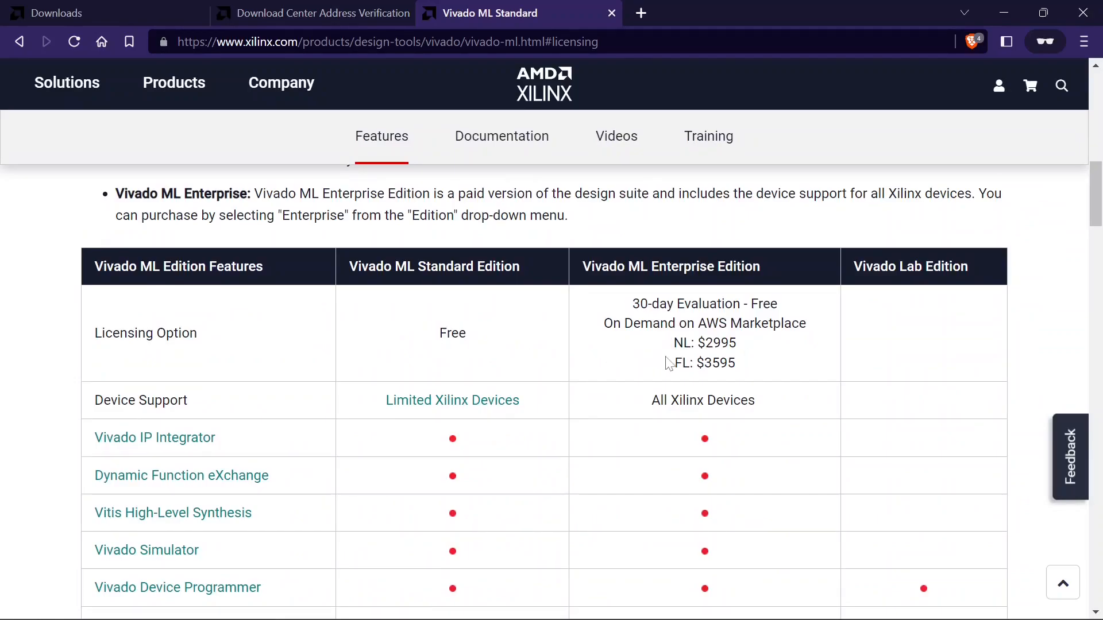
pyautogui.moveTo(718, 414)
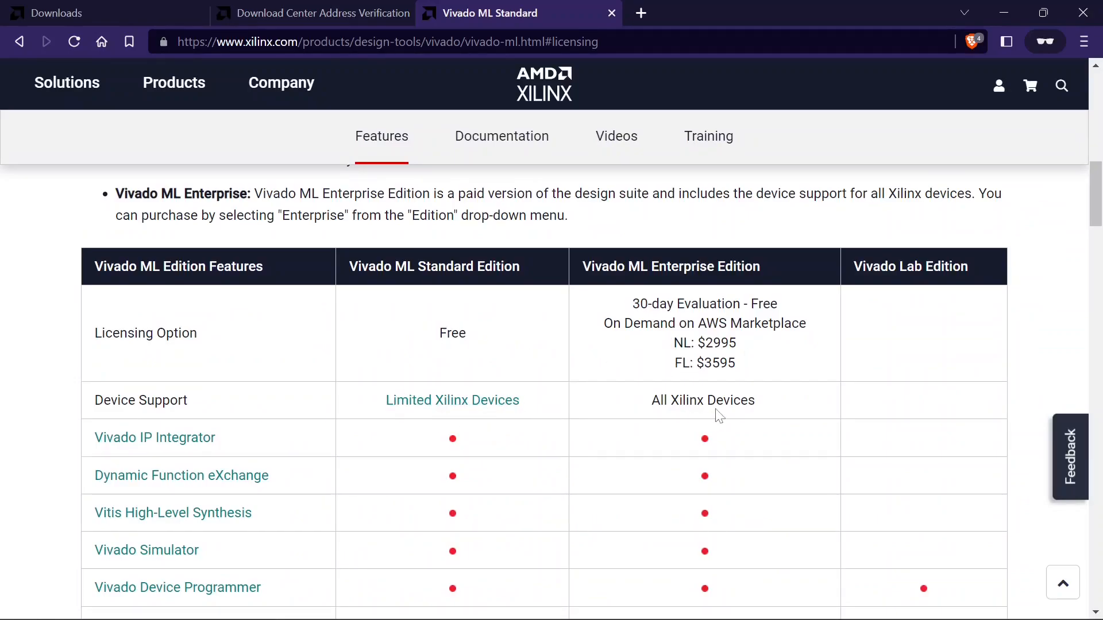
pyautogui.moveTo(737, 418)
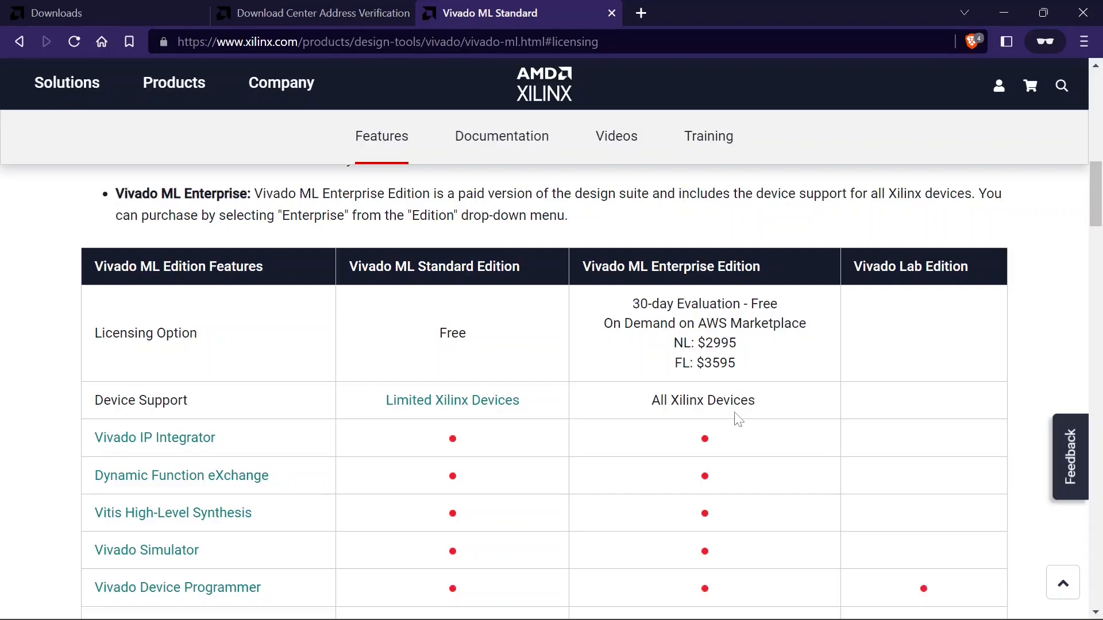
pyautogui.scroll(3)
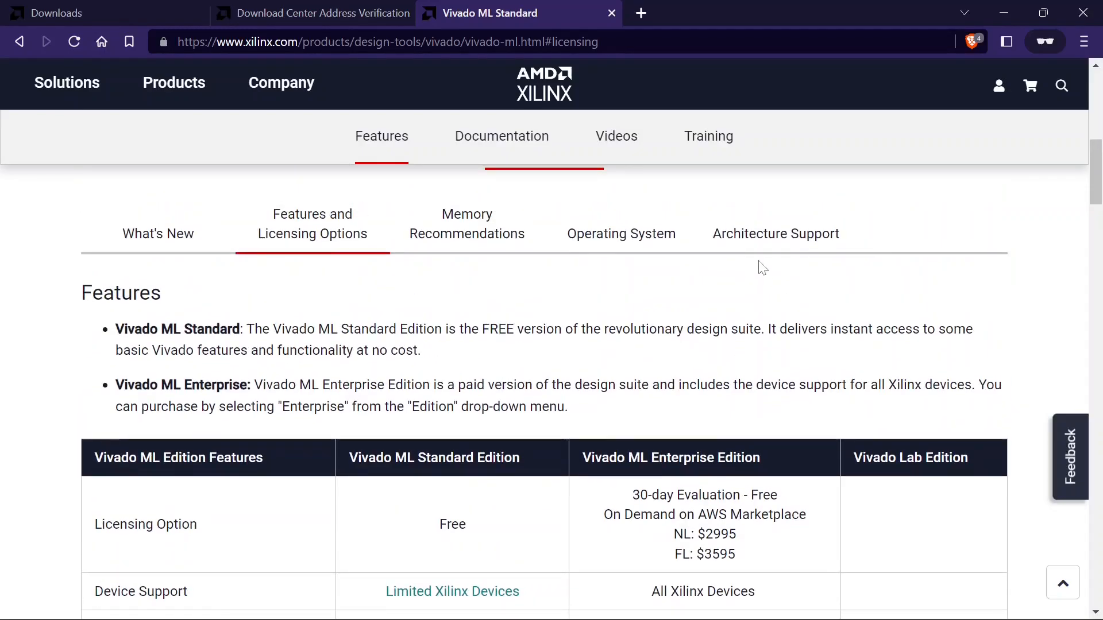
pyautogui.click(775, 234)
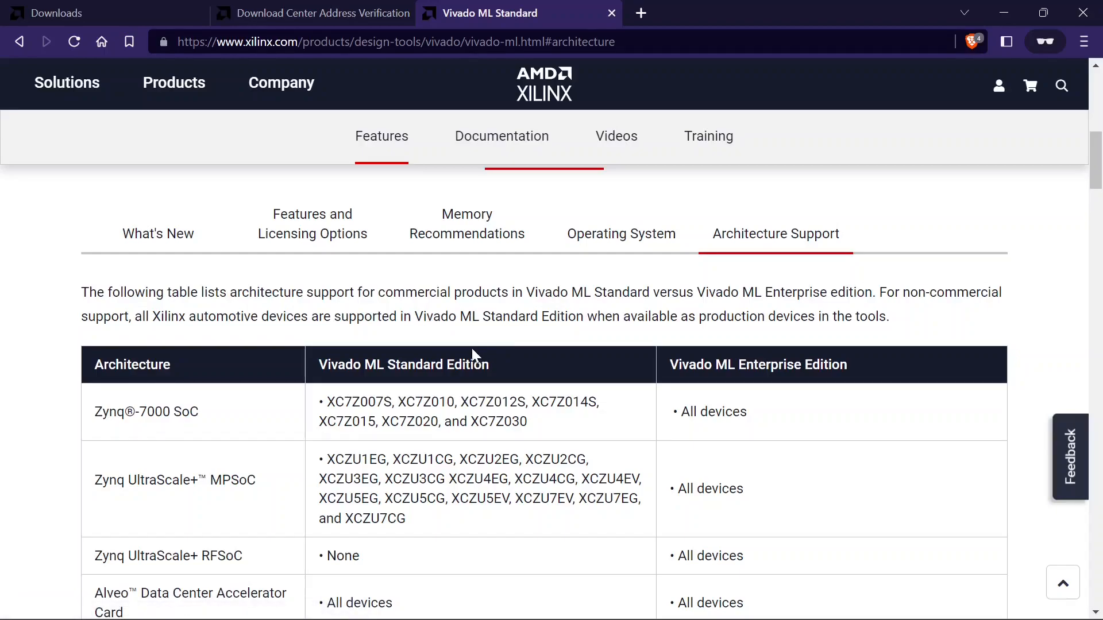
pyautogui.scroll(-3)
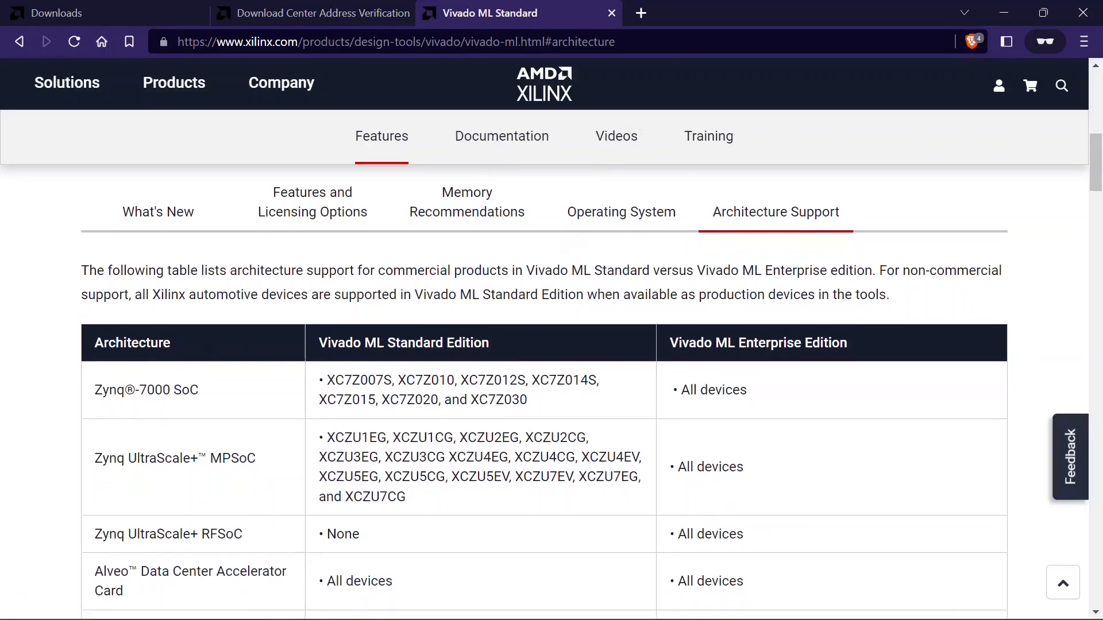
pyautogui.scroll(-3)
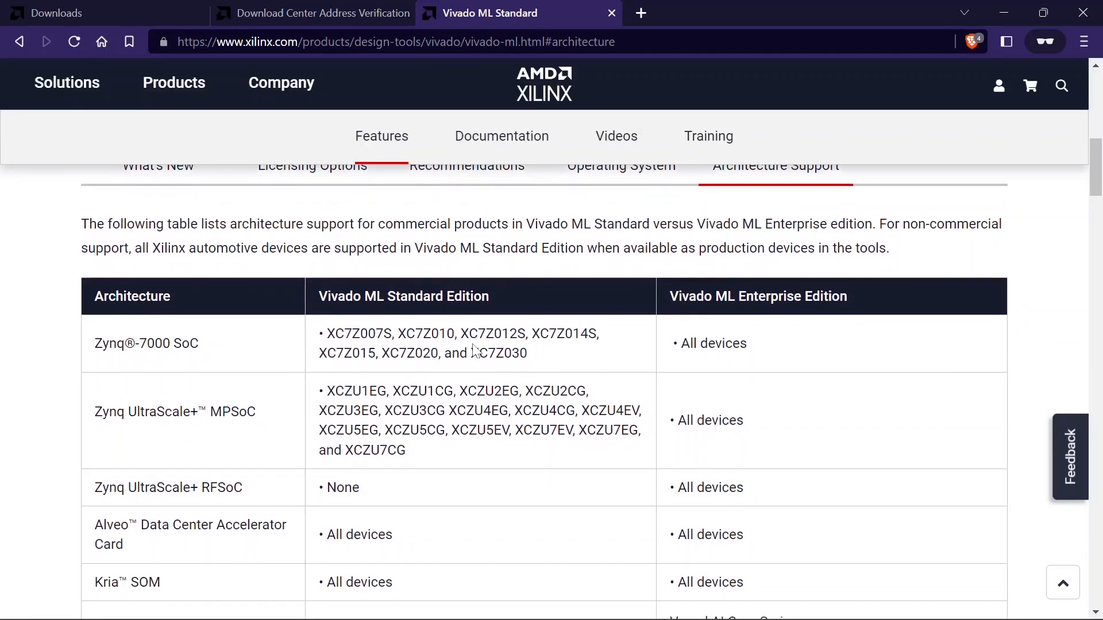
pyautogui.scroll(-3)
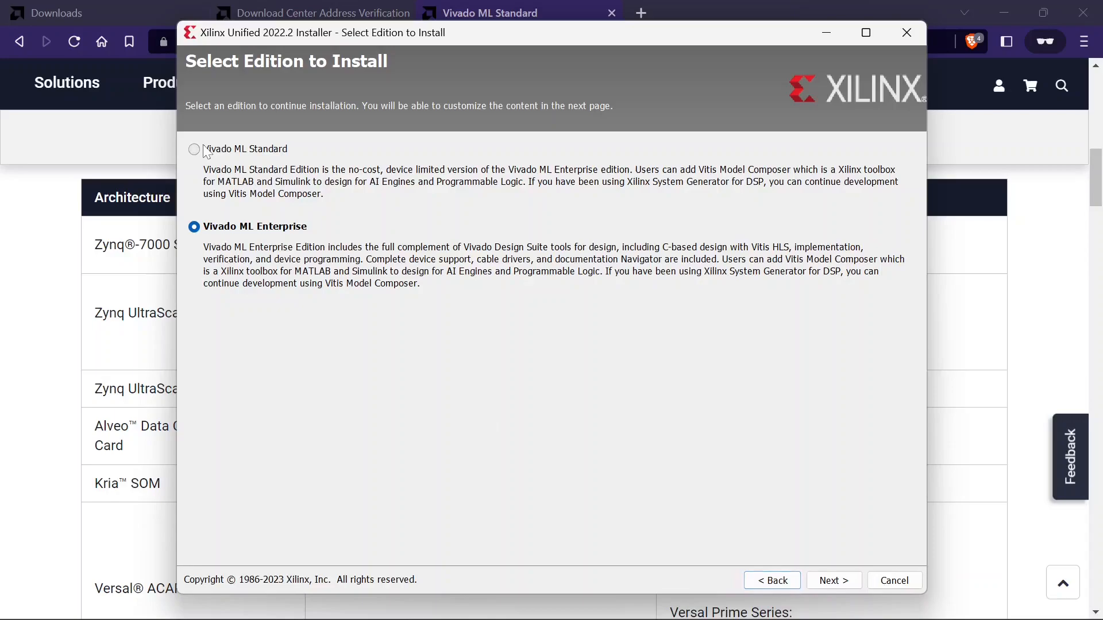
# Step: Choose Vivado ML Standard, keep default components, and accept all license agreements
pyautogui.click(194, 149)
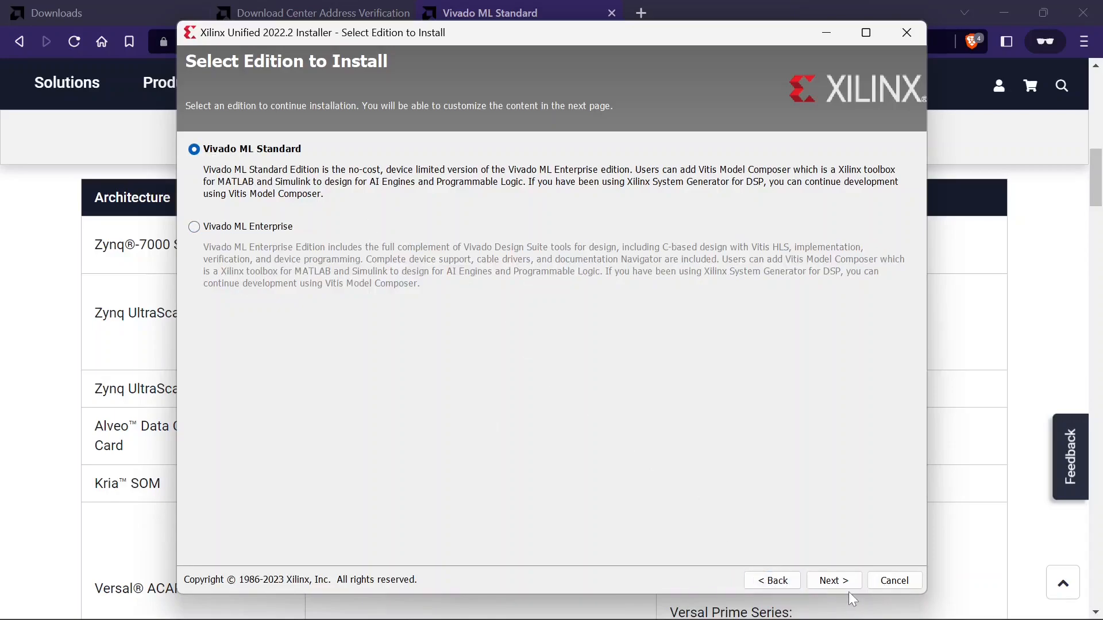
pyautogui.click(833, 581)
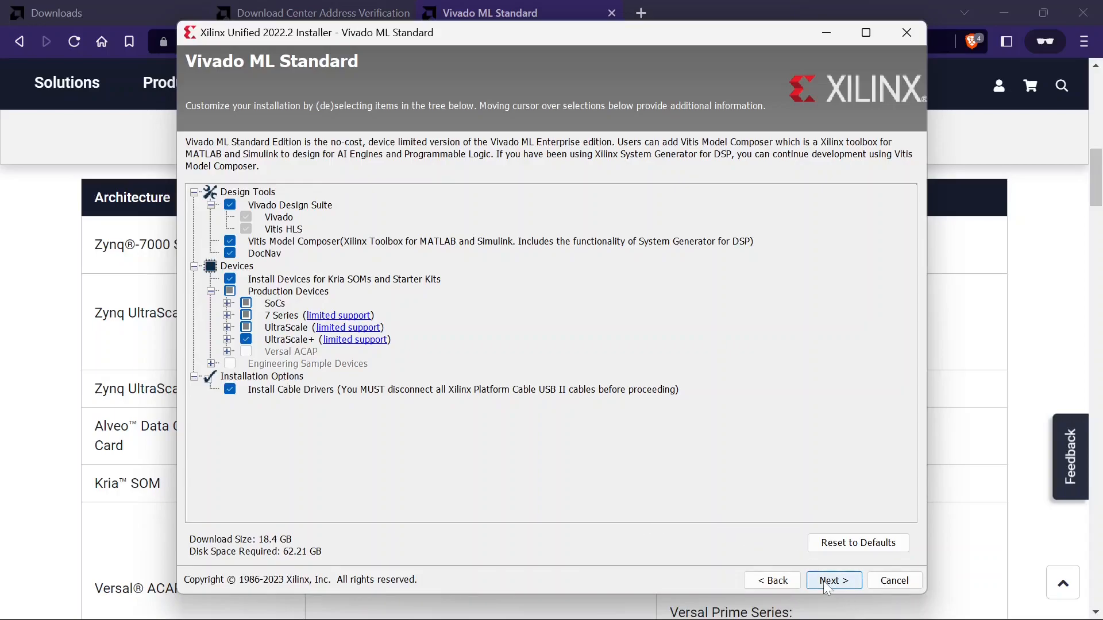
pyautogui.click(833, 580)
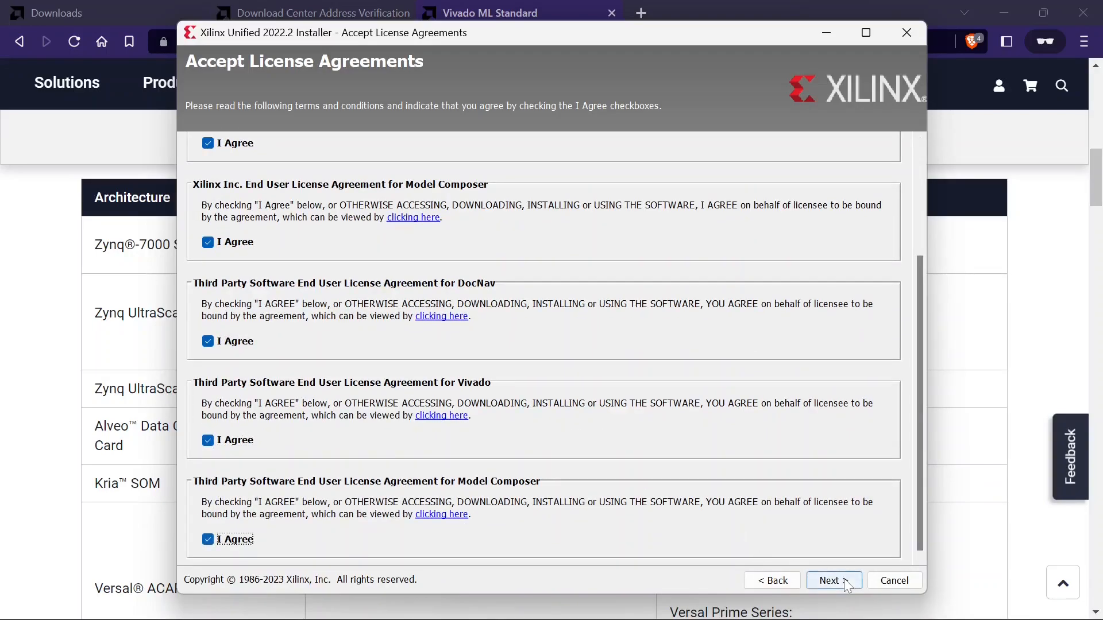
pyautogui.click(833, 580)
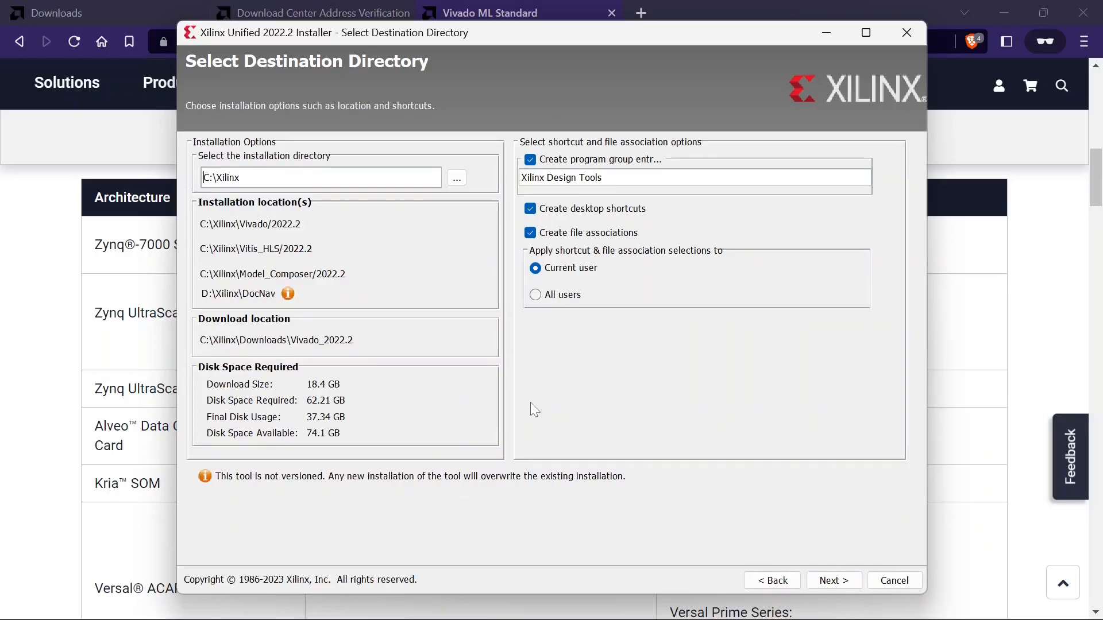
pyautogui.moveTo(355, 257)
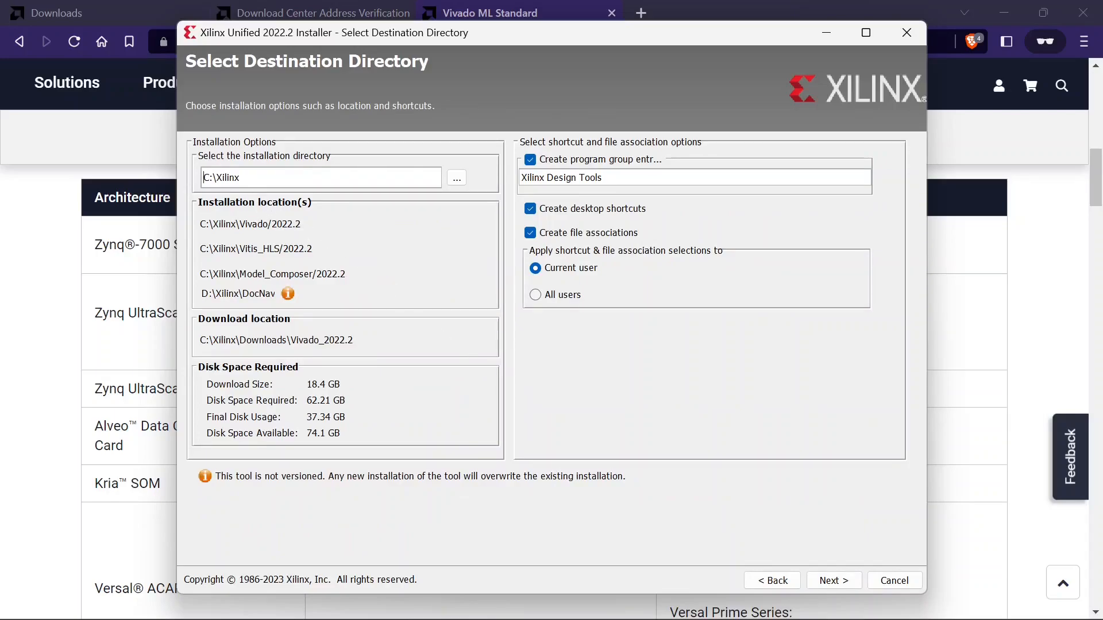
pyautogui.moveTo(226, 413)
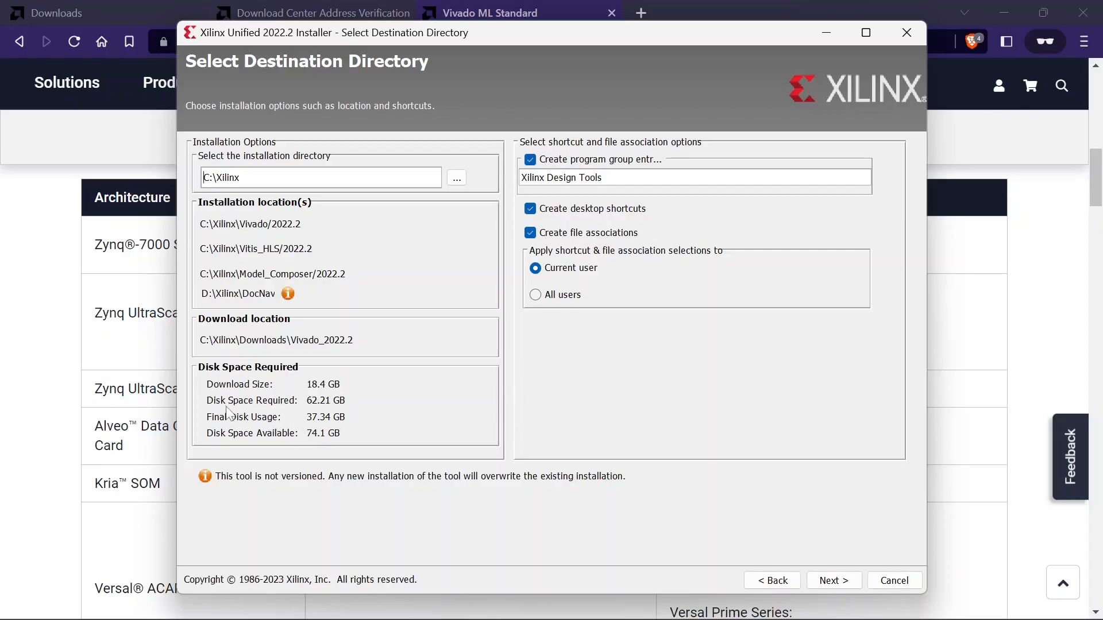
pyautogui.moveTo(336, 424)
pyautogui.write('D')
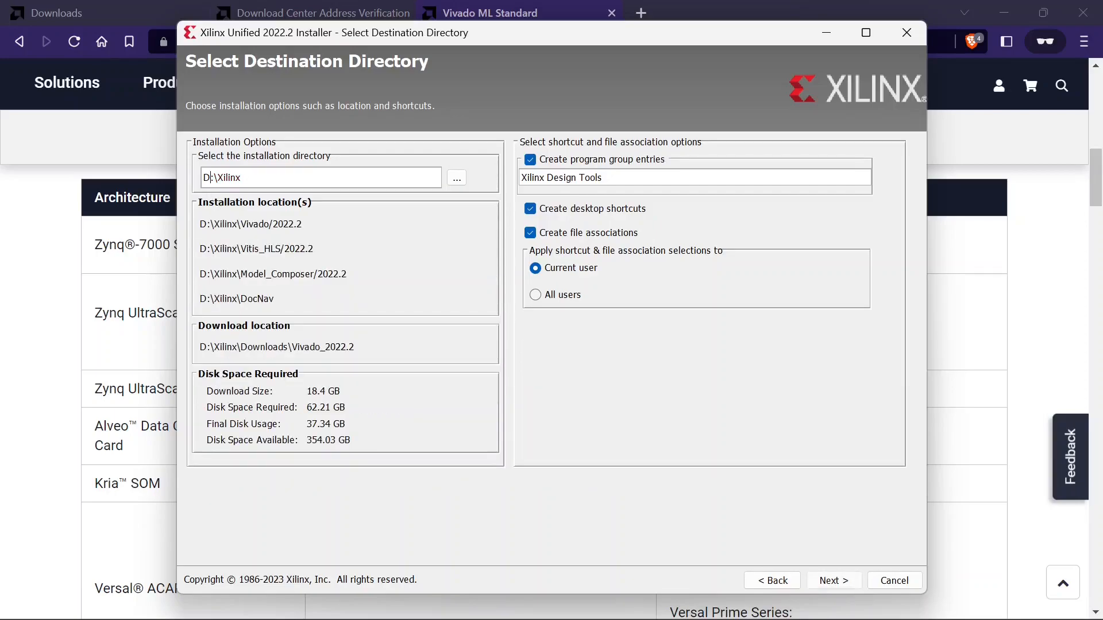
pyautogui.moveTo(834, 581)
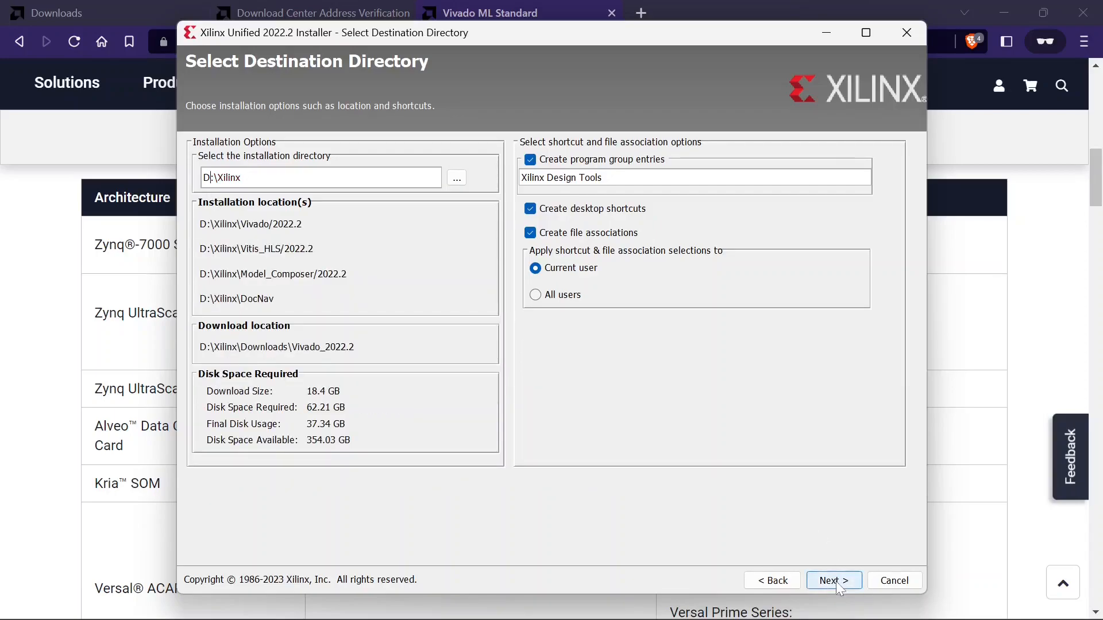
# Step: Confirm D:\Xilinx as the installation directory and proceed to the summary
pyautogui.click(833, 580)
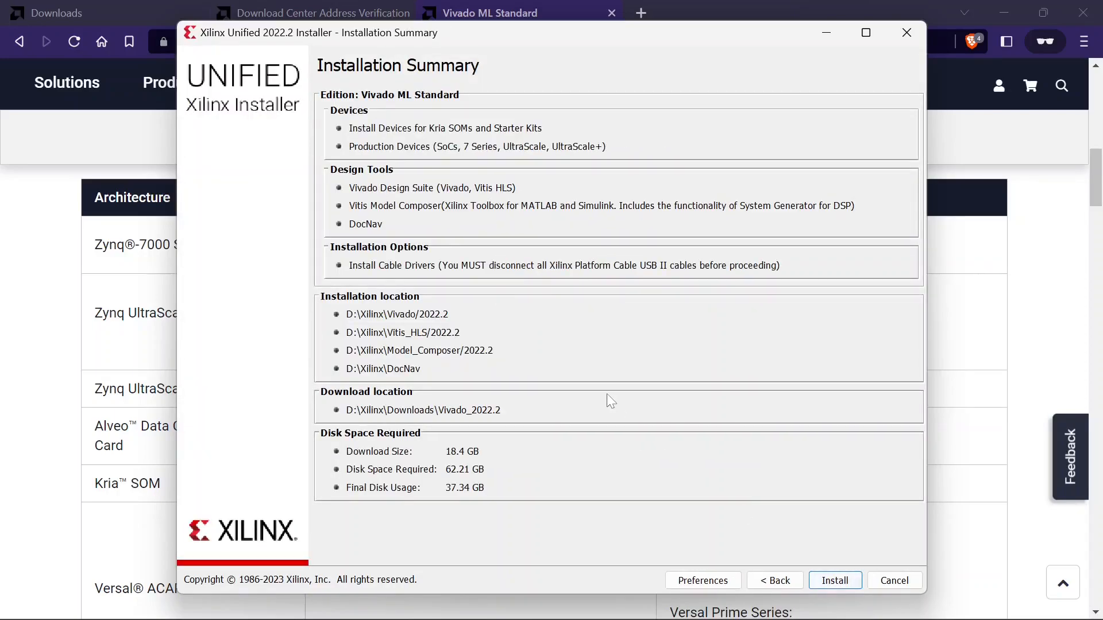
# Step: Start downloading and installing Vivado ML Standard from the Installation Summary
pyautogui.click(834, 580)
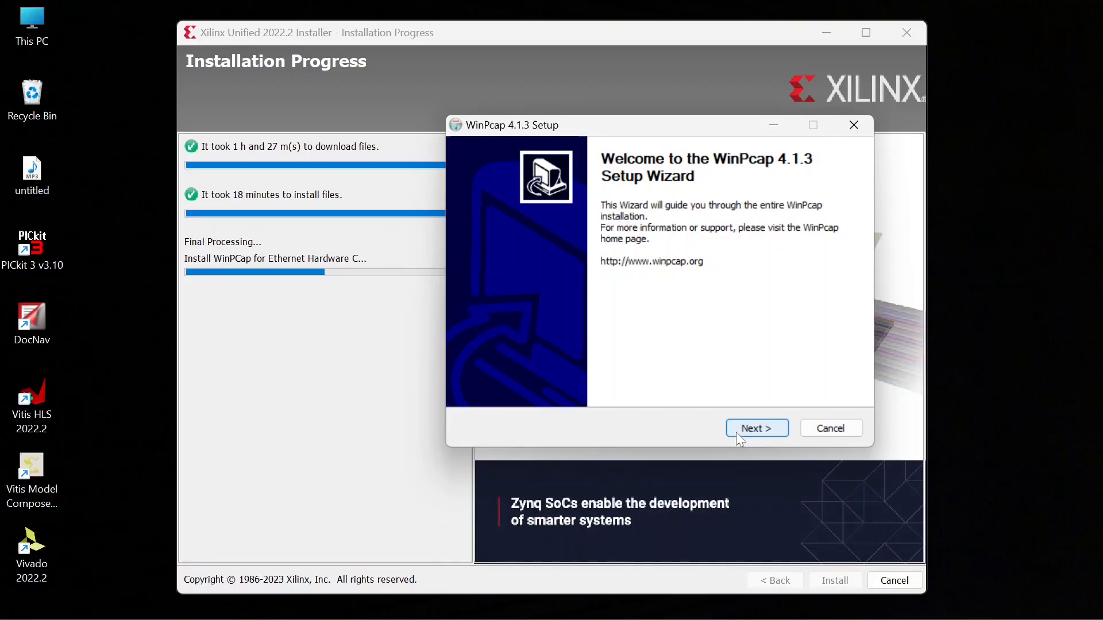
# Step: Install WinPcap 4.1.3, ignoring the npf.sys error, and dismiss the completion message
pyautogui.click(757, 428)
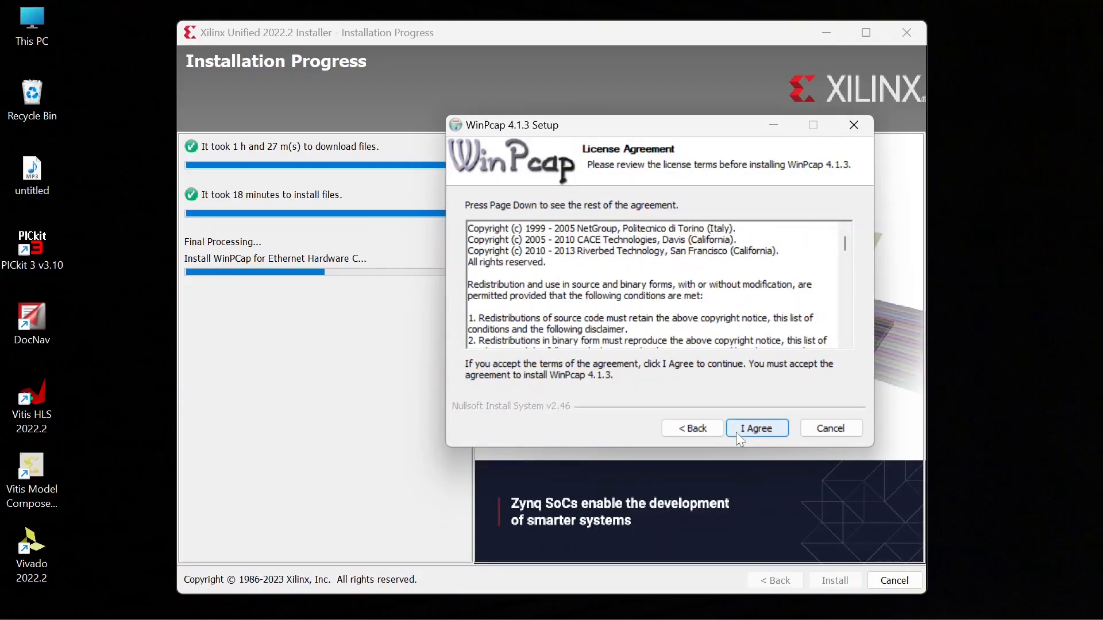
pyautogui.click(756, 428)
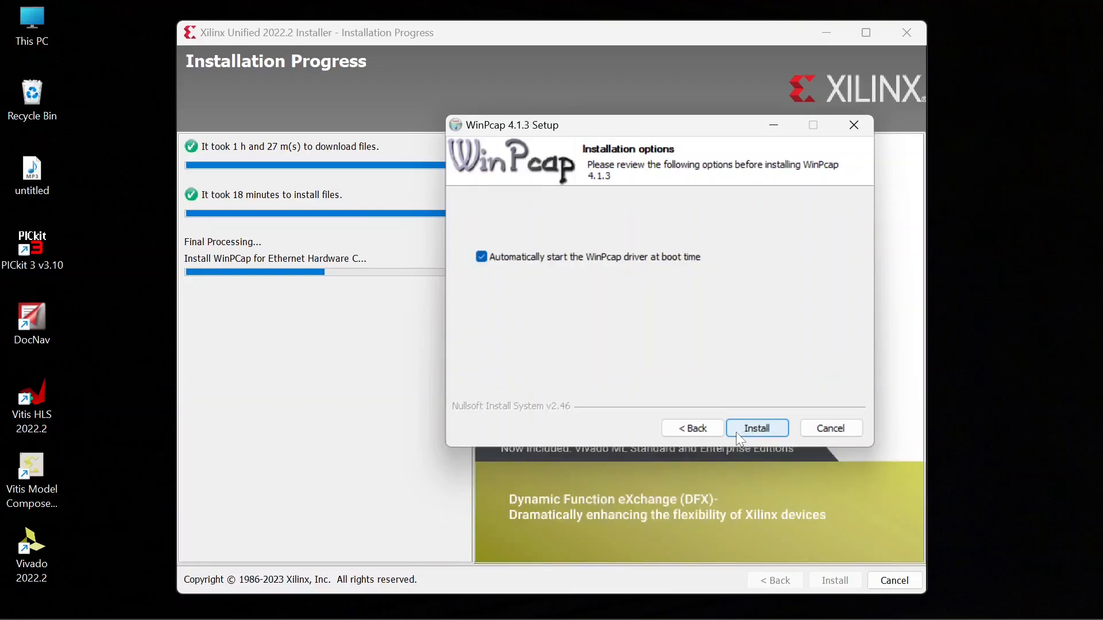
pyautogui.click(757, 427)
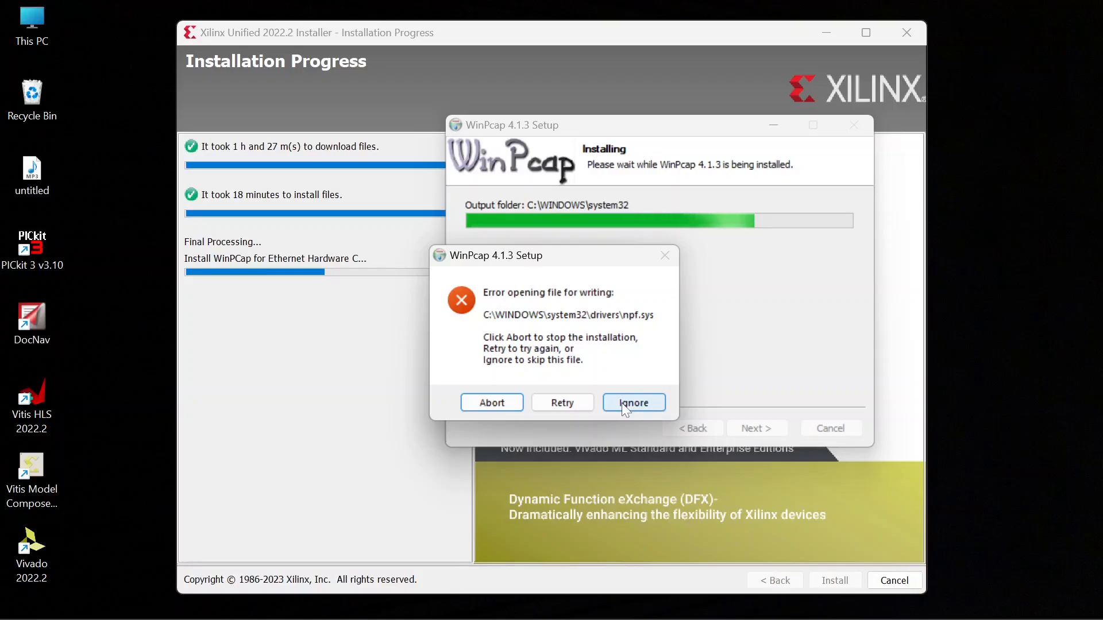
pyautogui.click(632, 402)
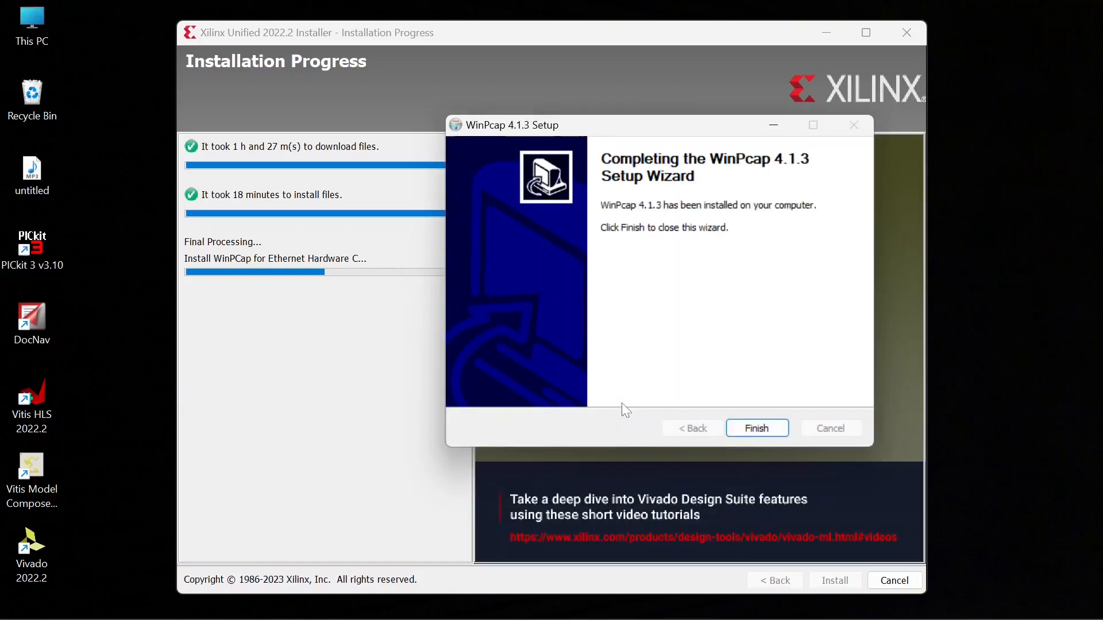
pyautogui.click(755, 428)
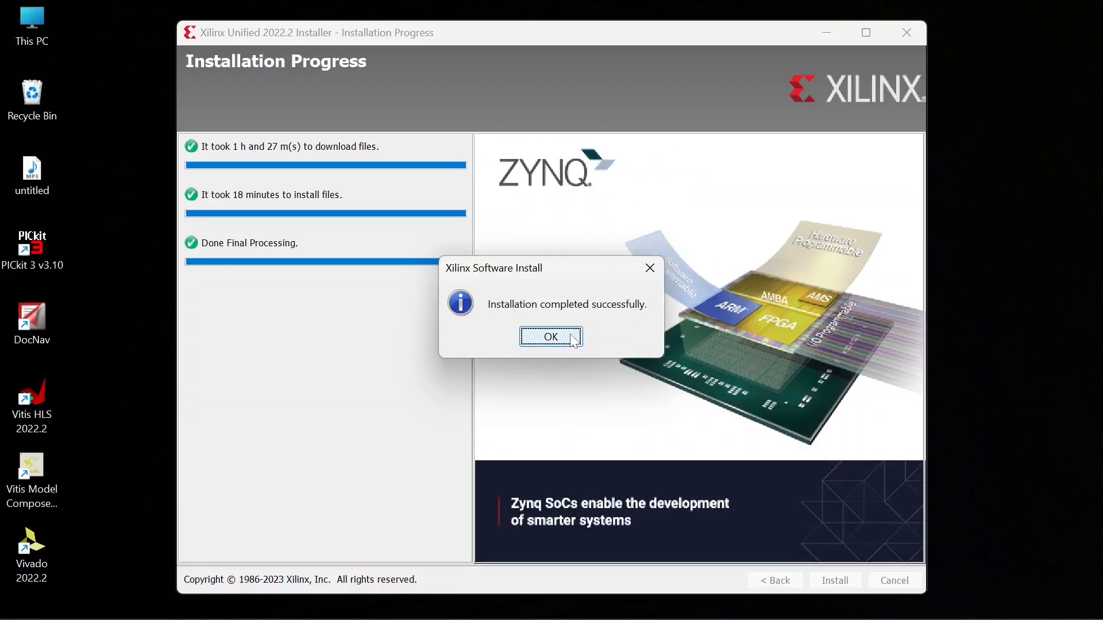
pyautogui.click(550, 336)
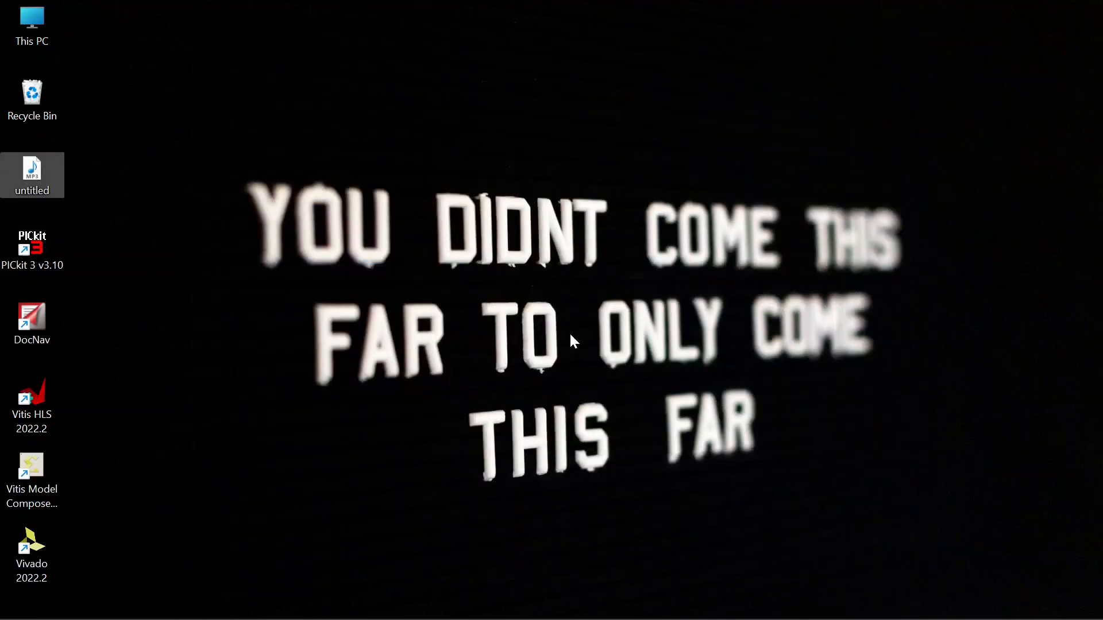